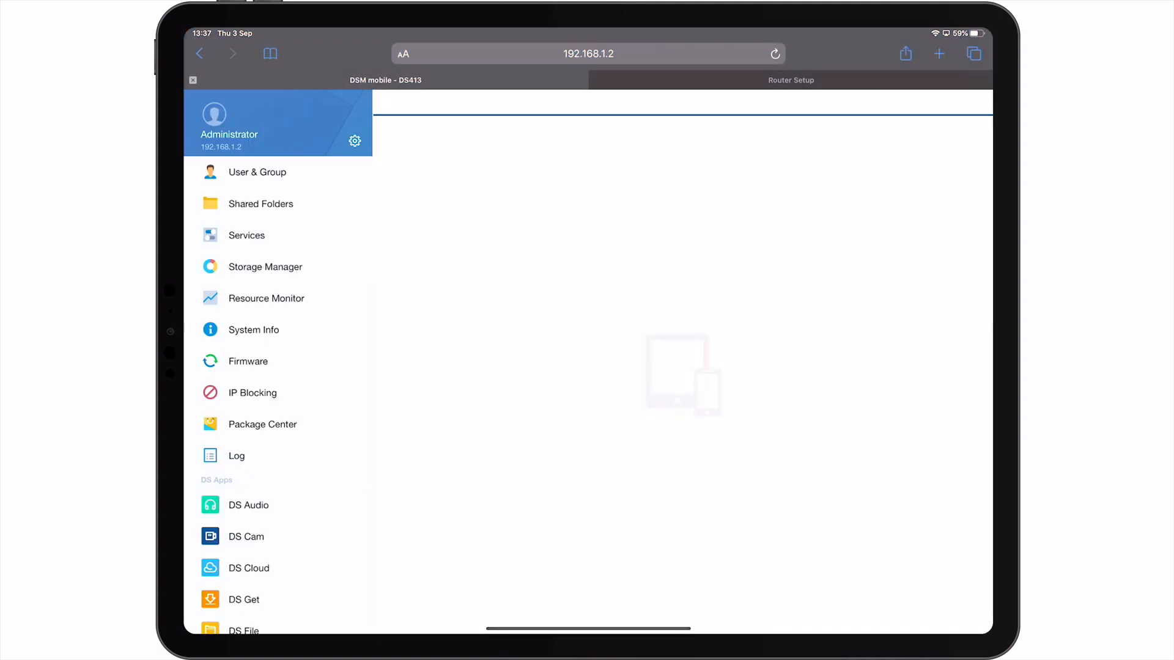
Open Safari's aA page display menu over the DSM mobile site
click(403, 53)
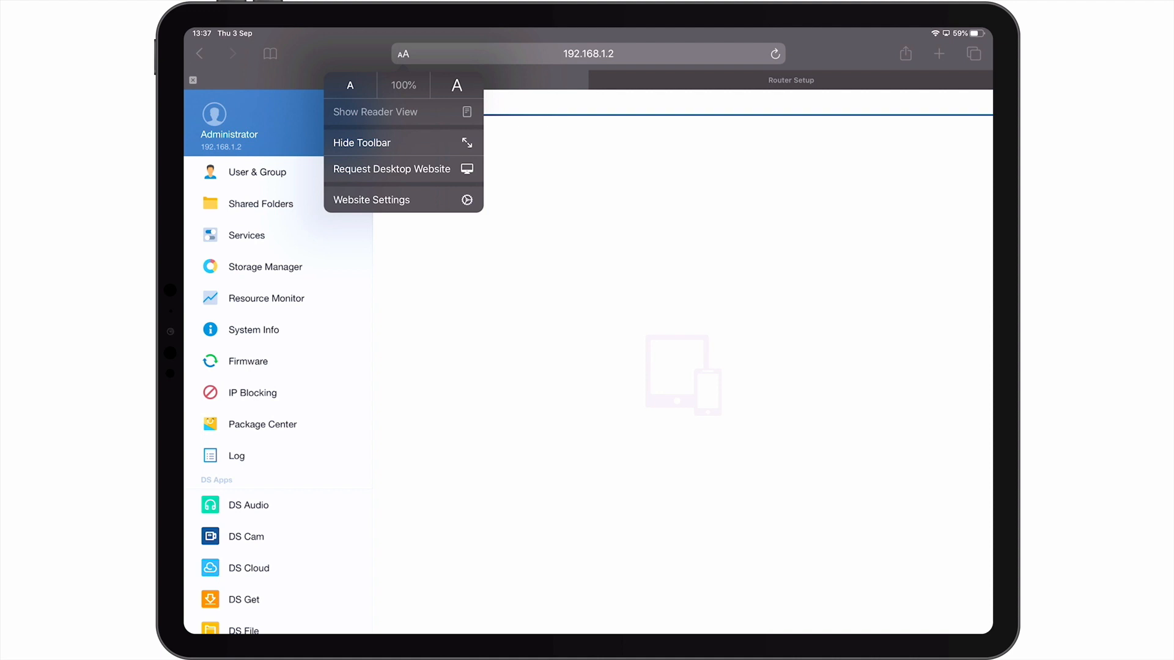